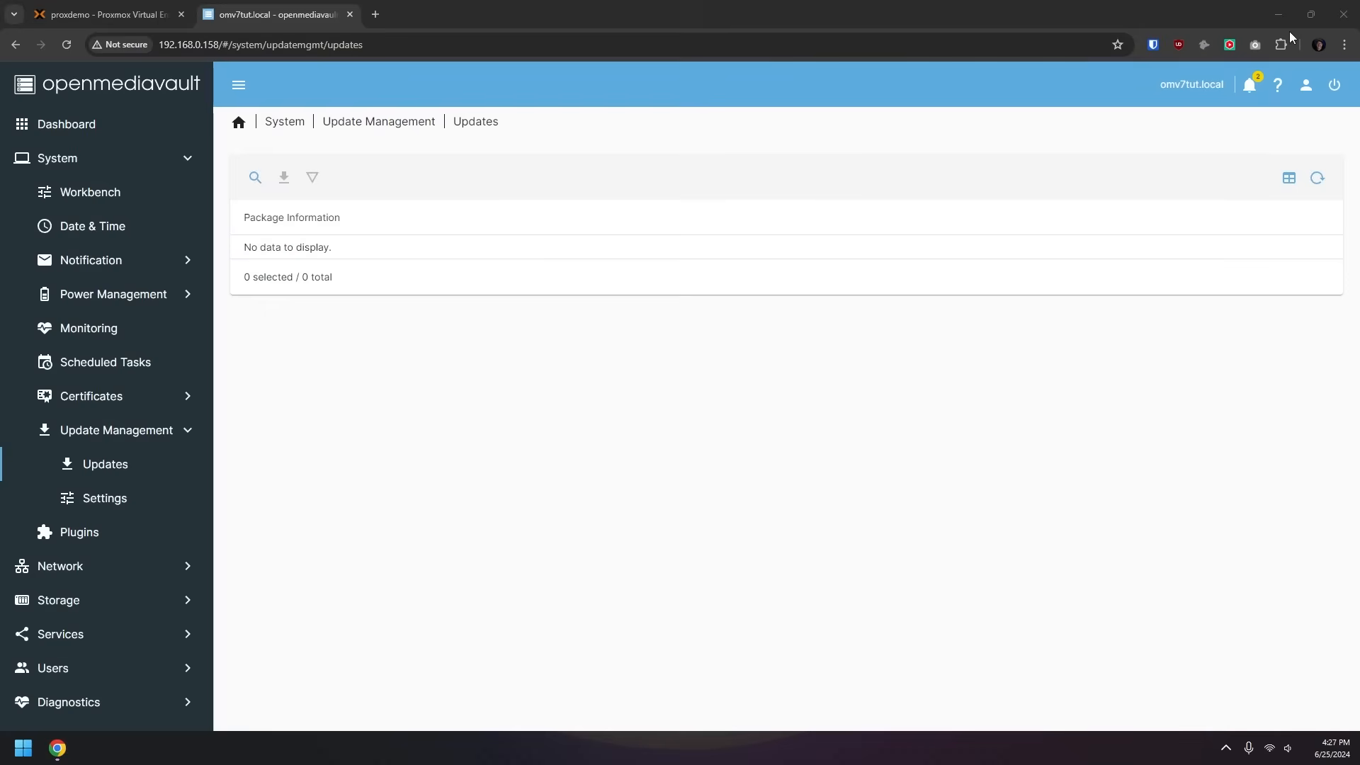
# - Open the admin user menu from the top-right toolbar on the Updates page
pyautogui.click(1304, 85)
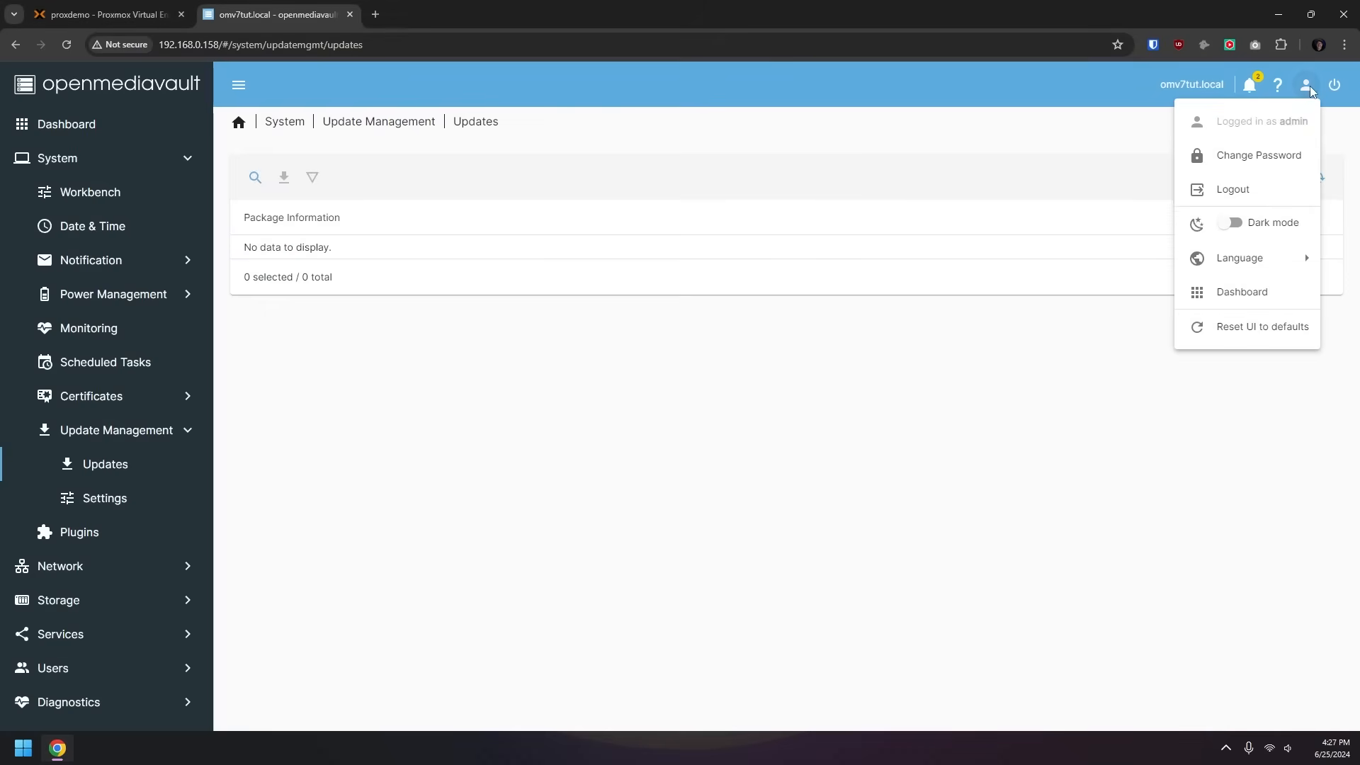